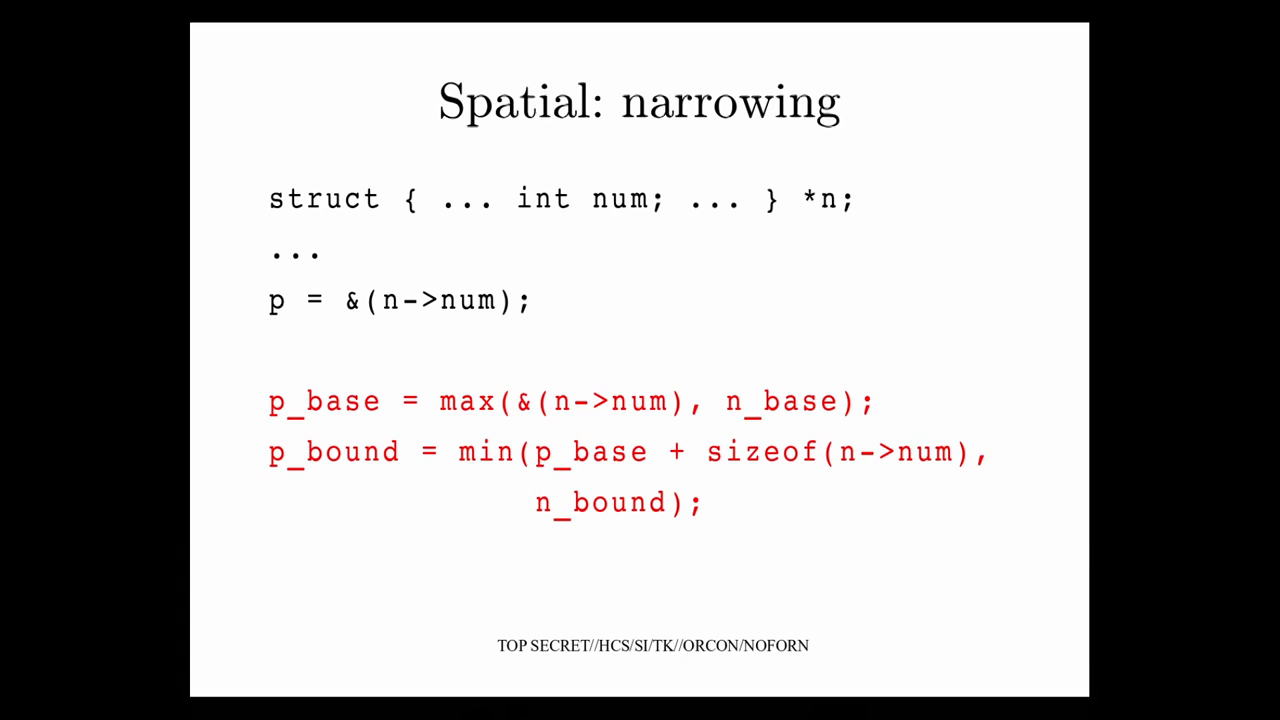
key("Right")
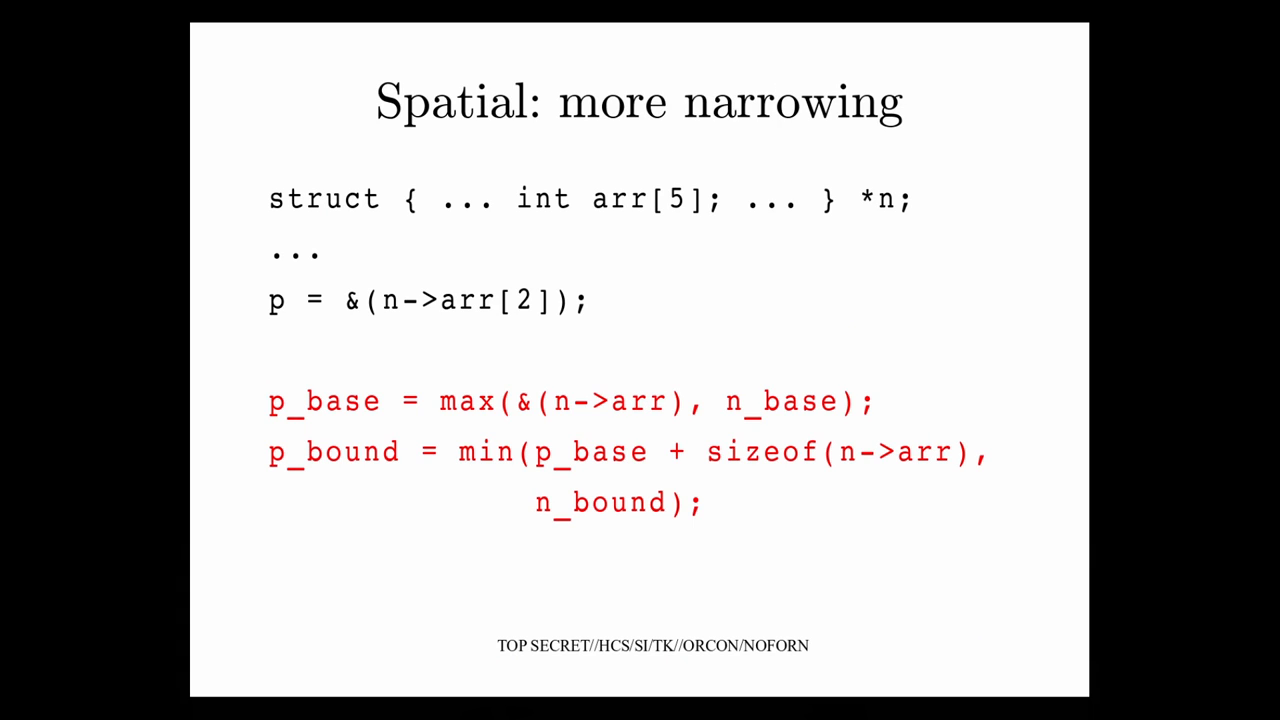